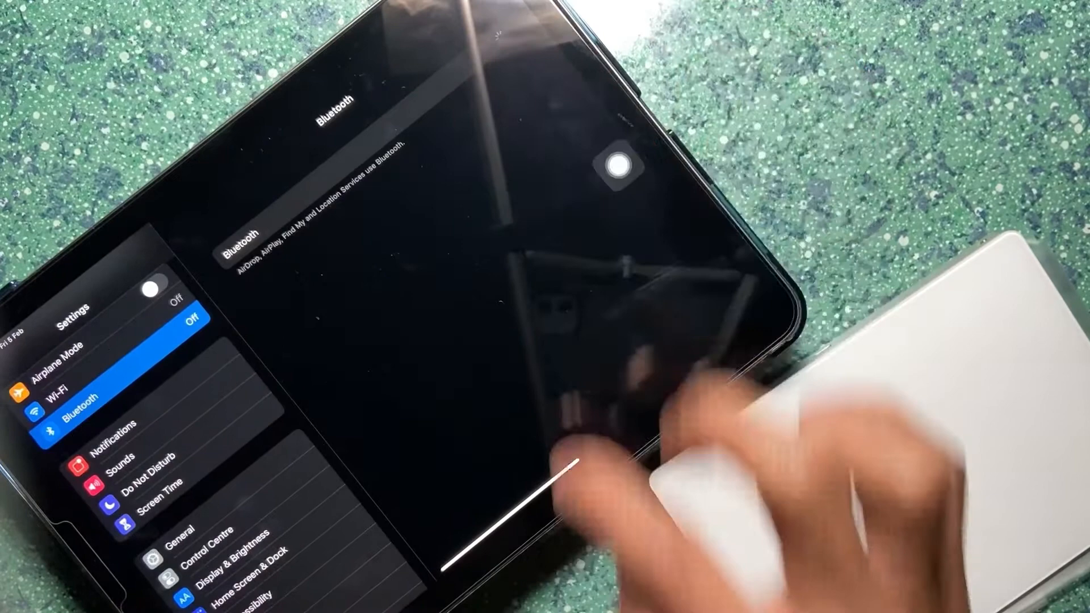
- Leave the Bluetooth page of Settings and return to the iPadOS Home Screen
{"action": "left_click", "coordinate": [160, 283]}
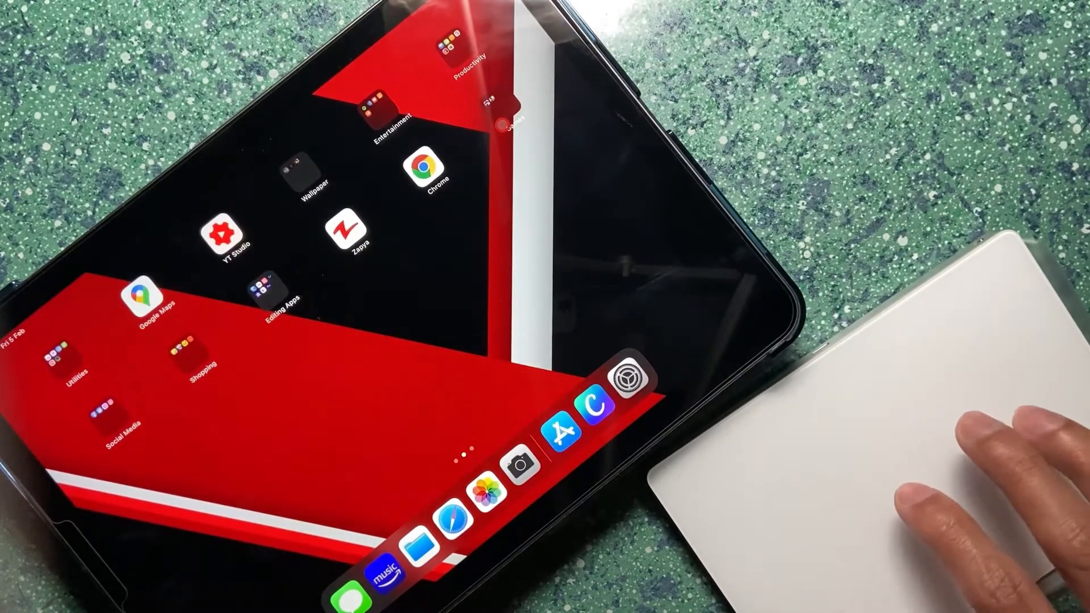
- Launch Settings from the Dock, reopening the Bluetooth page with the trackpad connected
{"action": "left_click", "coordinate": [622, 380]}
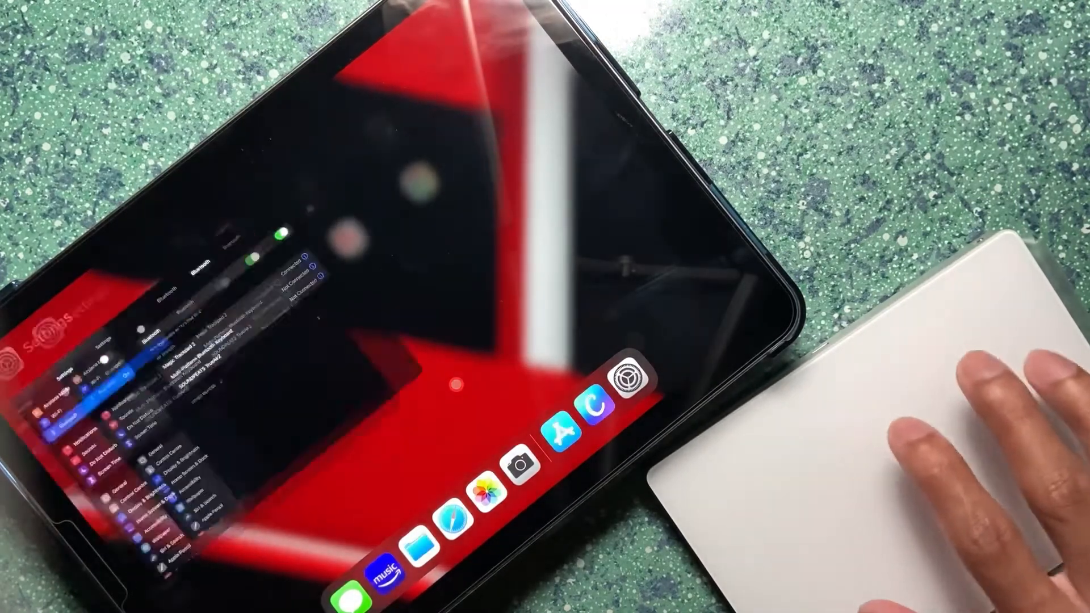